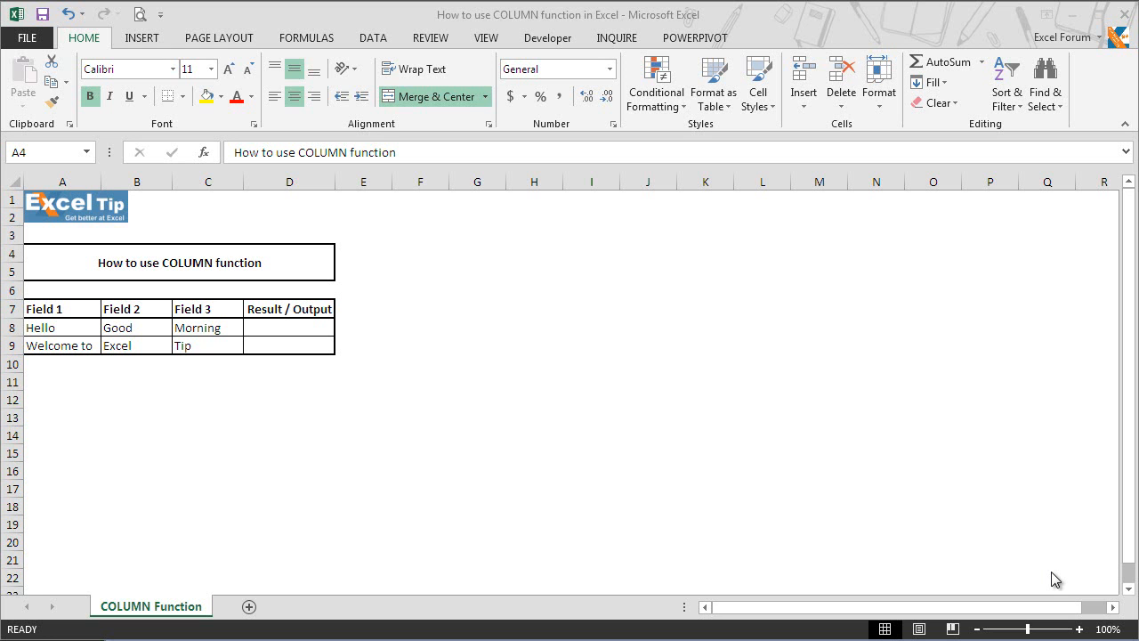
mouse_move(221, 336)
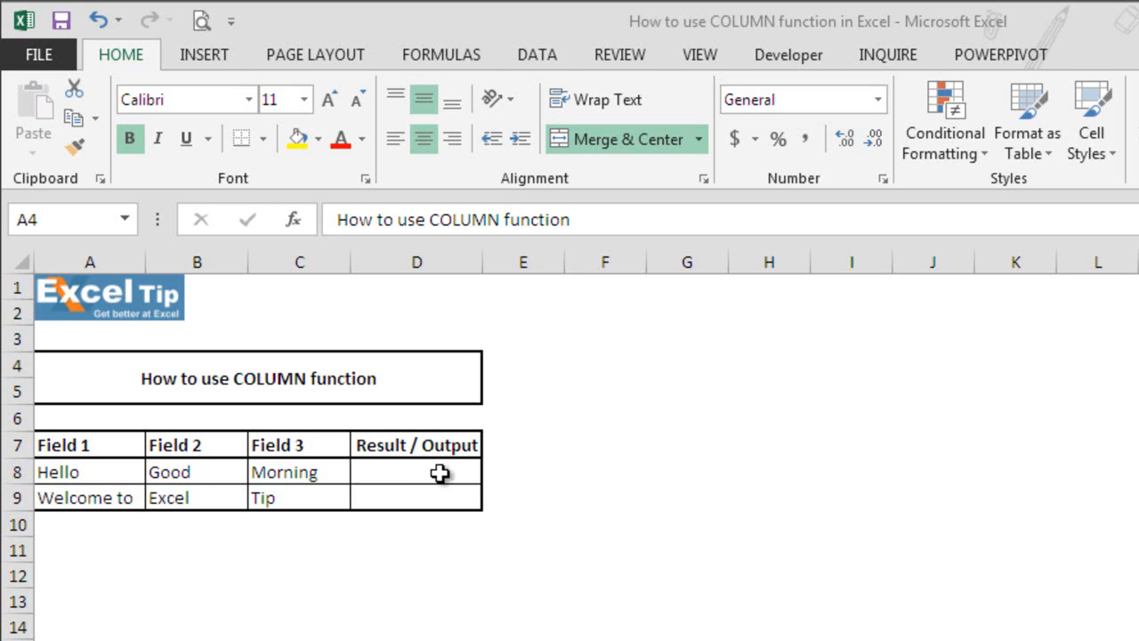
Step: Enter =COLUMN() in D8 so it returns its own column number, 4
left_click(416, 472)
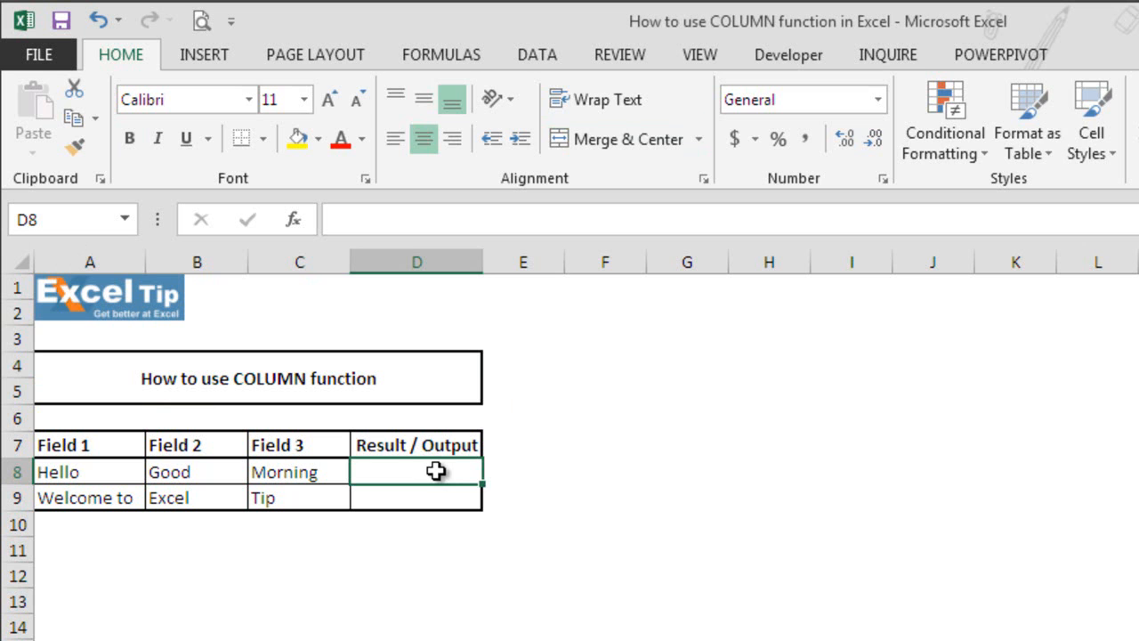
type("=colum")
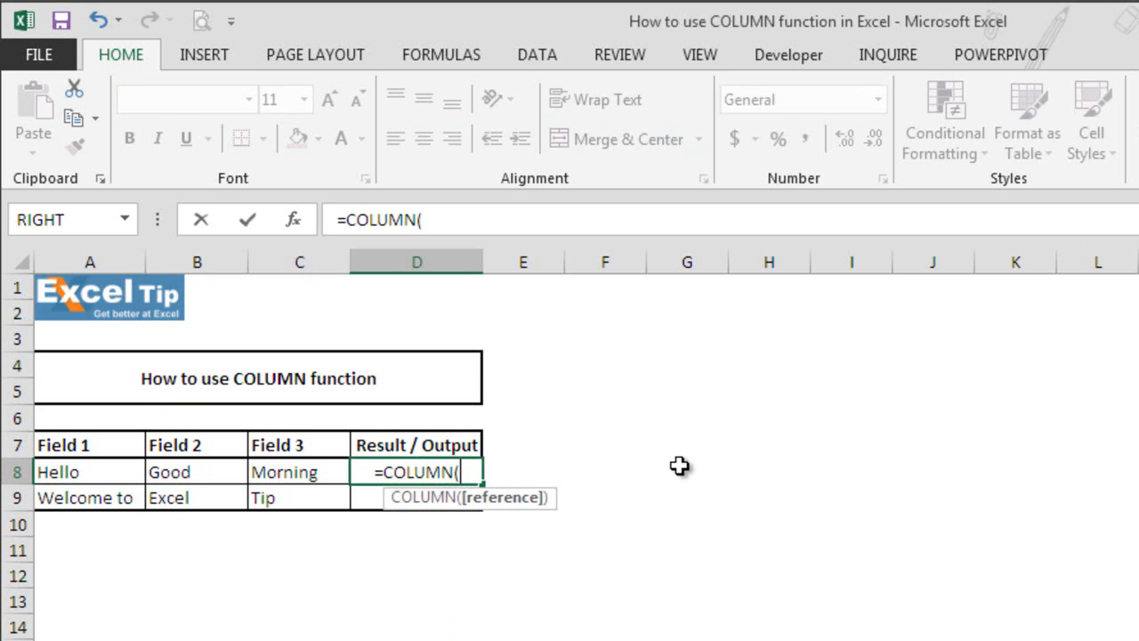
type(")")
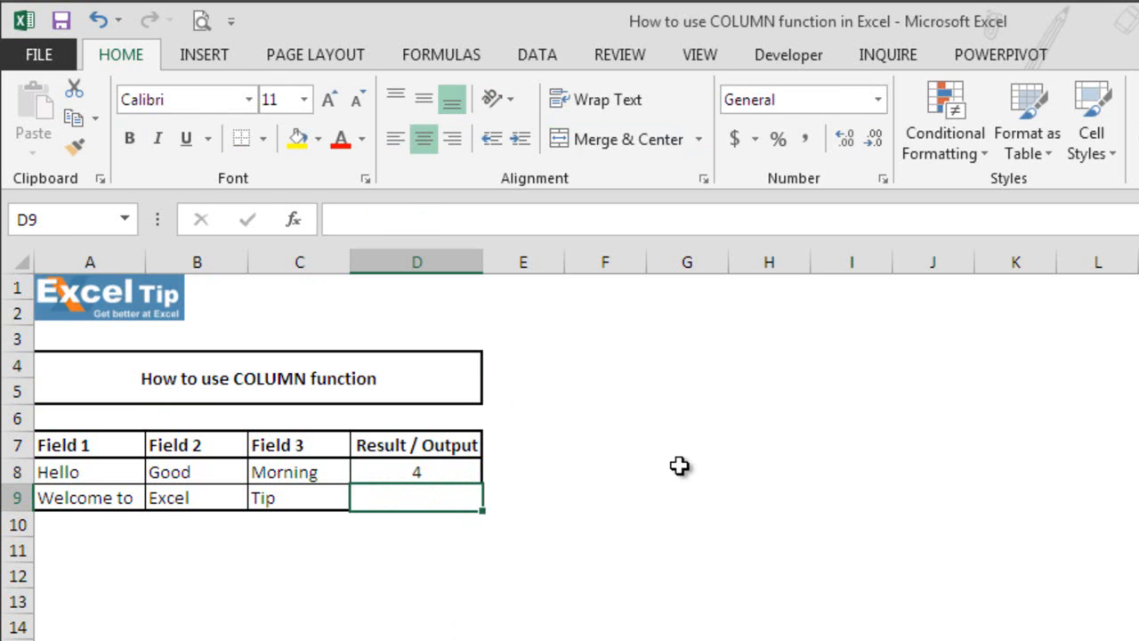
mouse_move(477, 481)
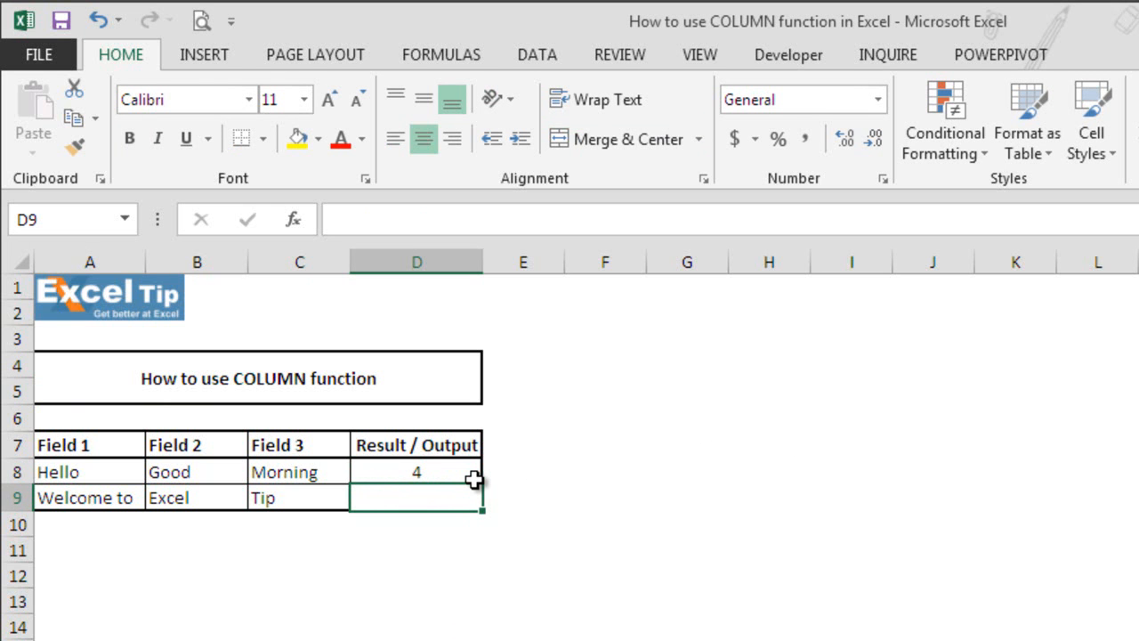
mouse_move(469, 487)
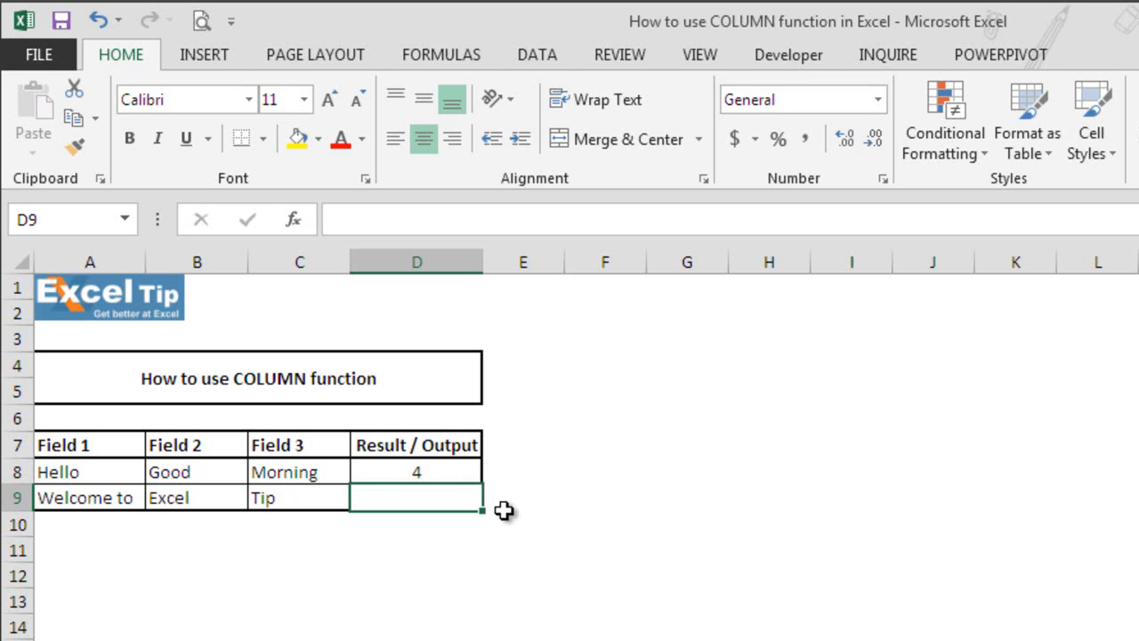
Step: Enter a COLUMN formula in D9 referencing A9, returning 1
type("=column")
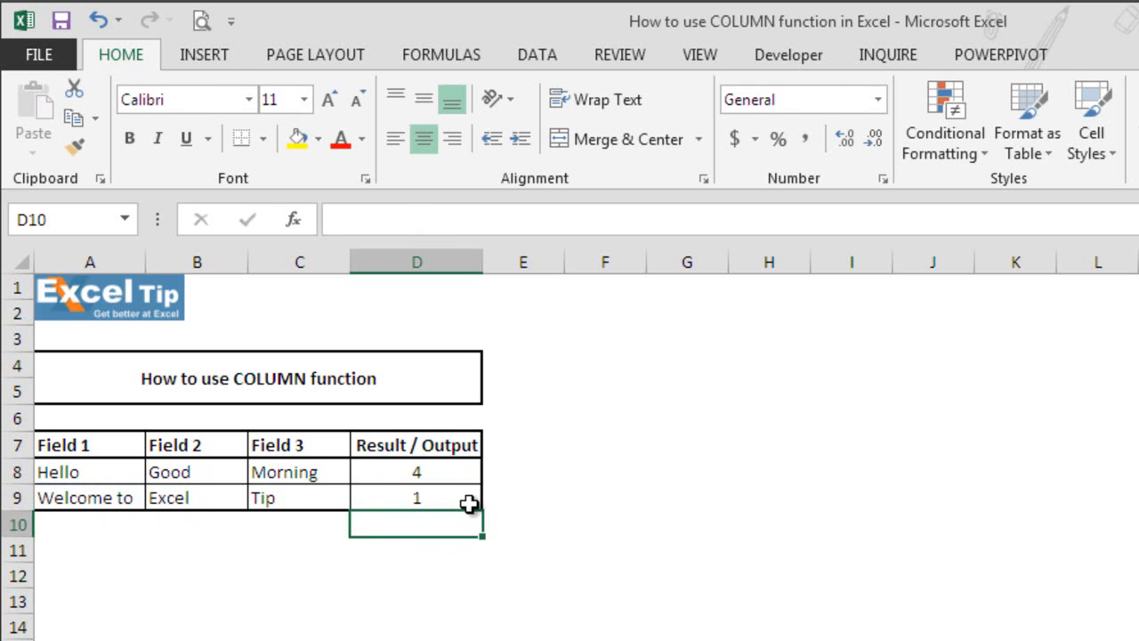
mouse_move(119, 449)
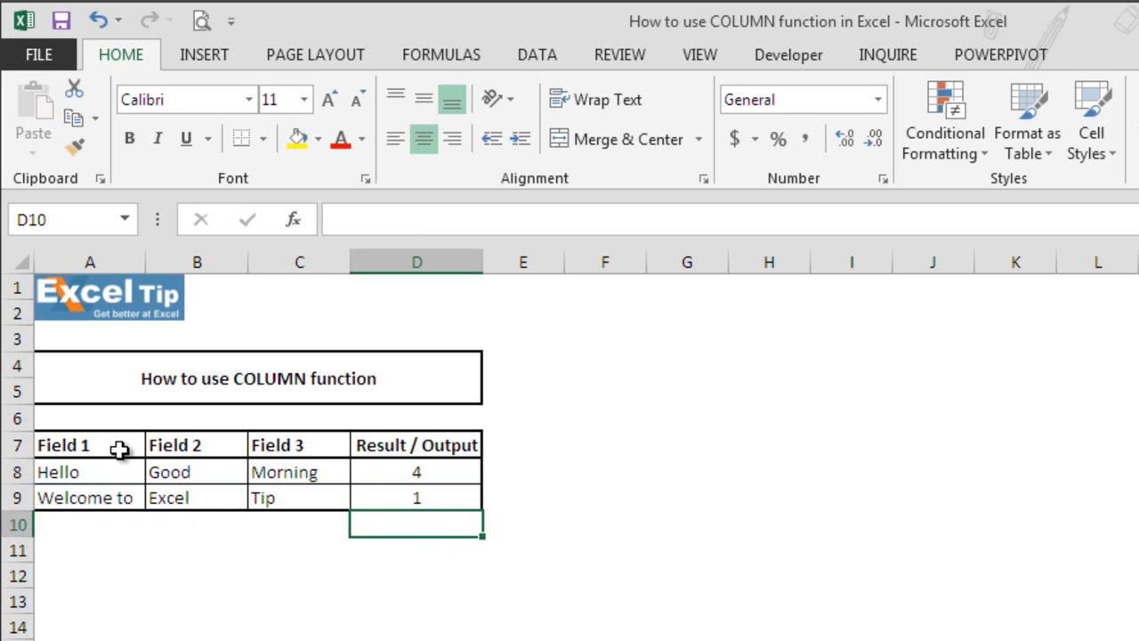
mouse_move(121, 549)
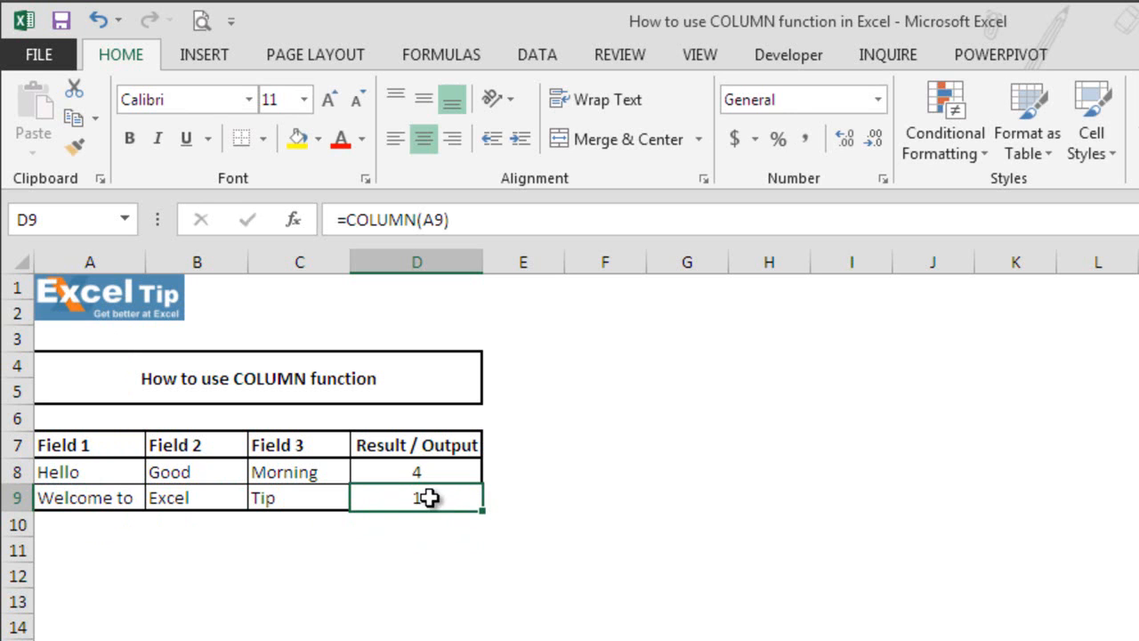
Step: Edit D9's COLUMN formula to reference a column F cell so it returns 6
double_click(416, 498)
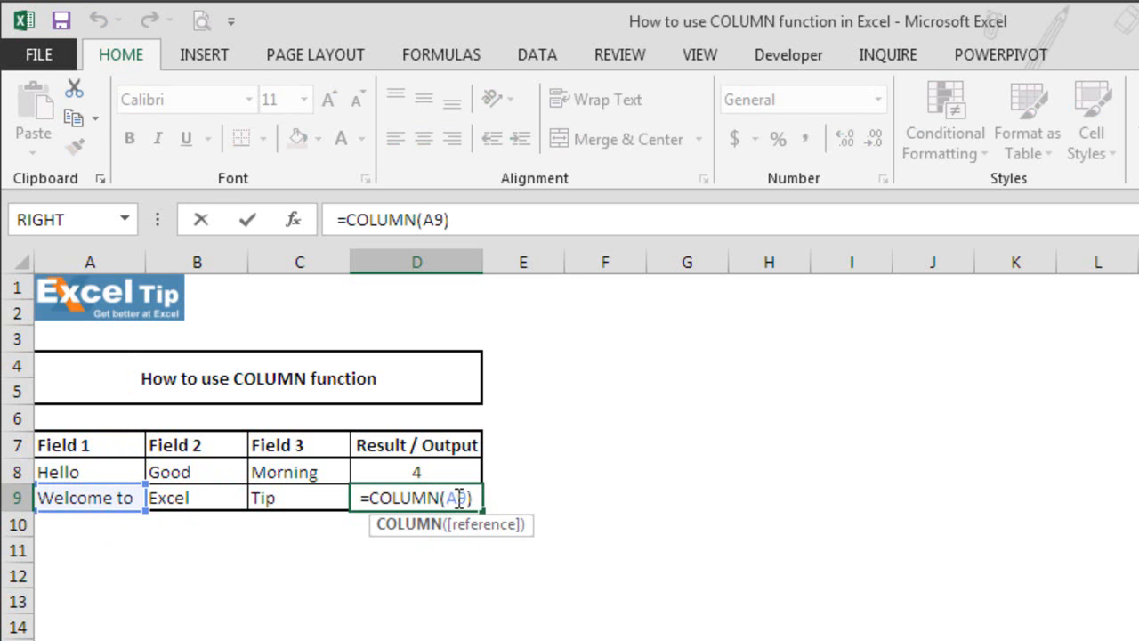
left_click(605, 312)
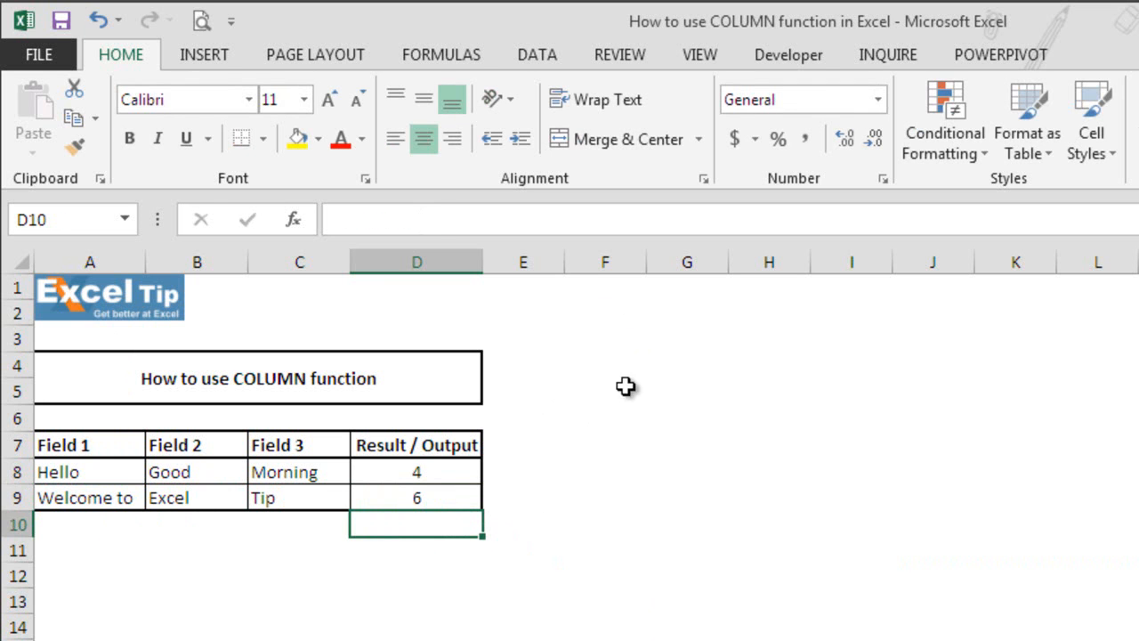
mouse_move(419, 543)
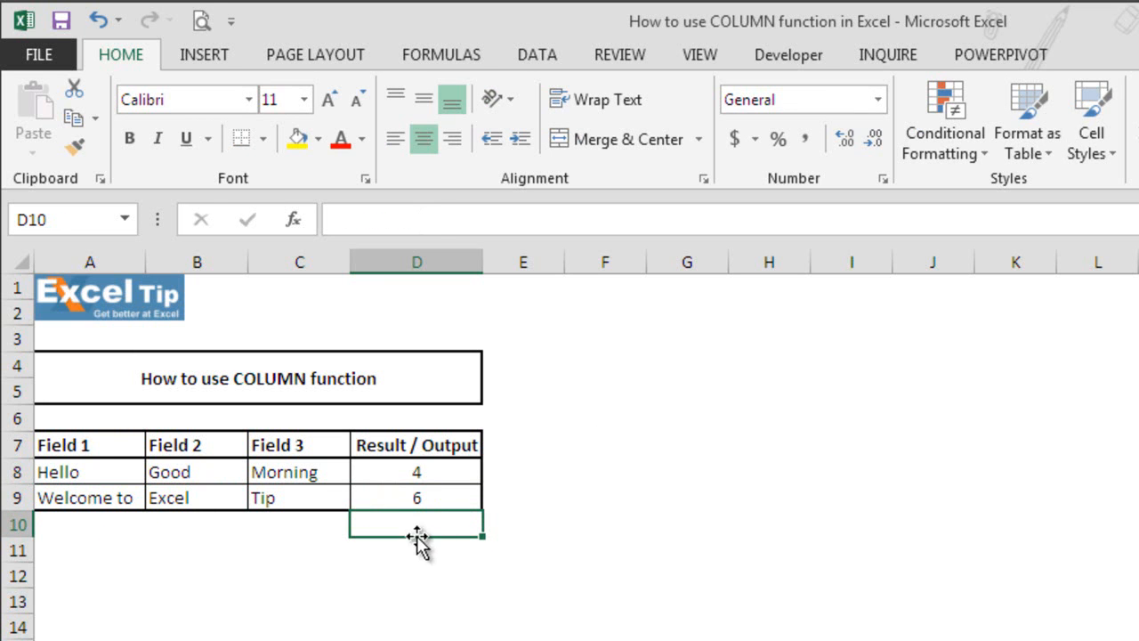
mouse_move(606, 358)
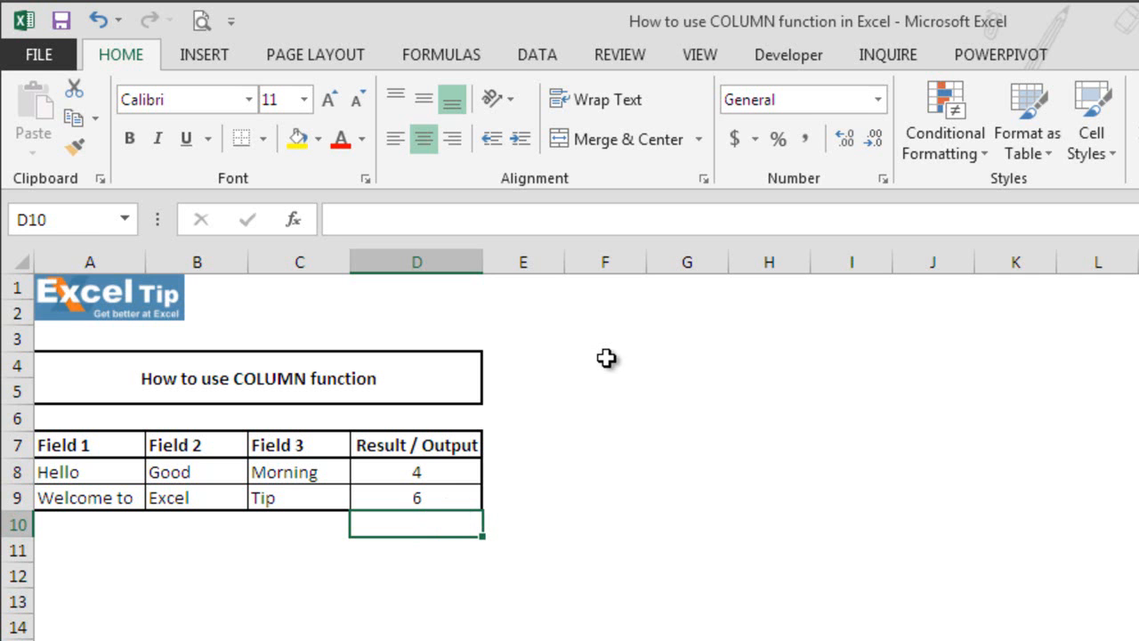
mouse_move(448, 256)
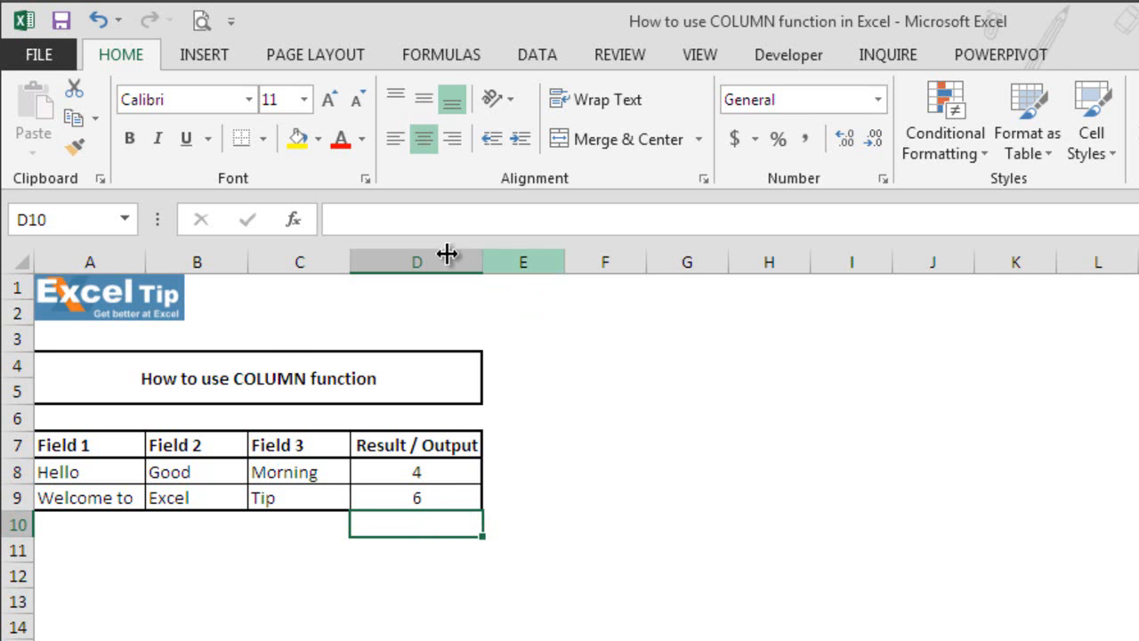